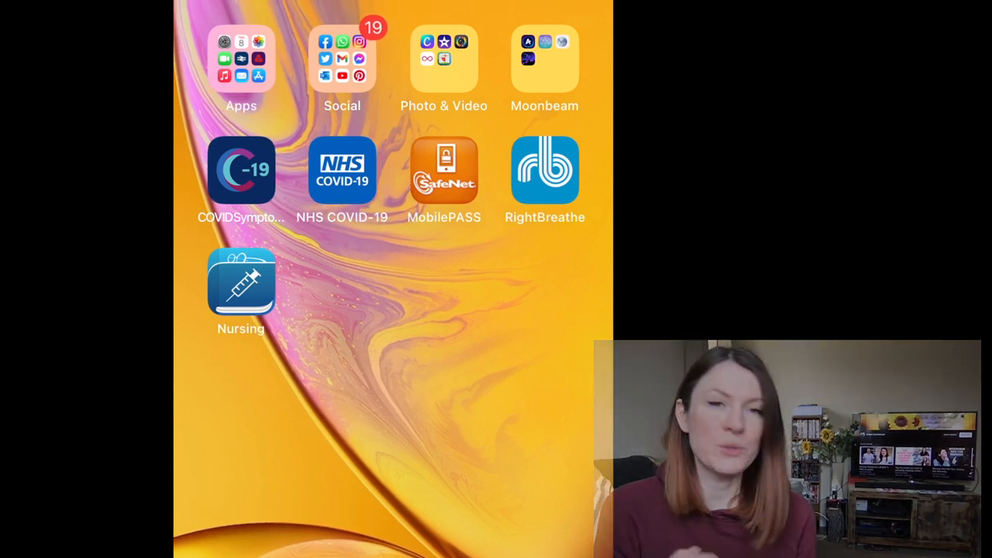
# Launch RightBreathe, browse the inhaler catalogue and choose the Eklira Genuair inhaler.
pyautogui.click(546, 169)
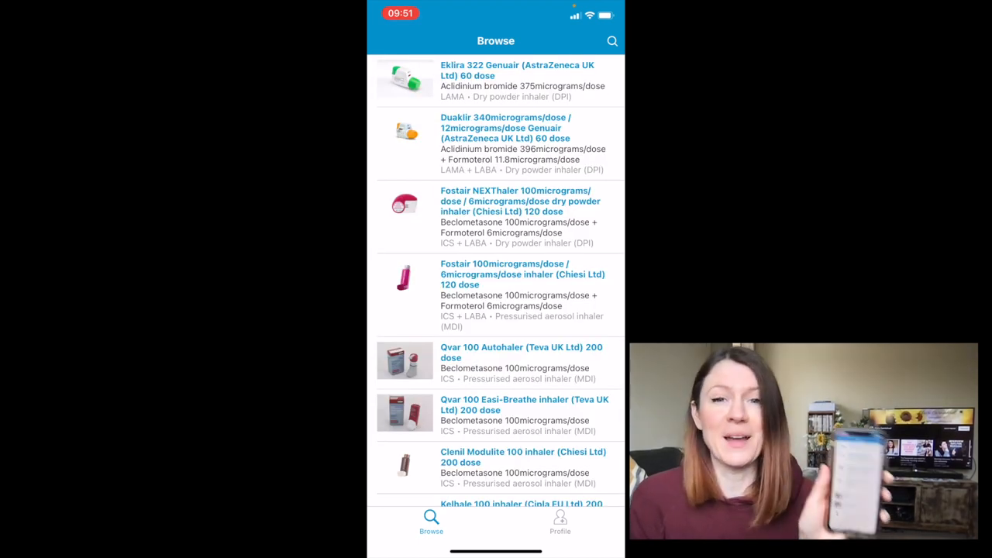
pyautogui.scroll(-3)
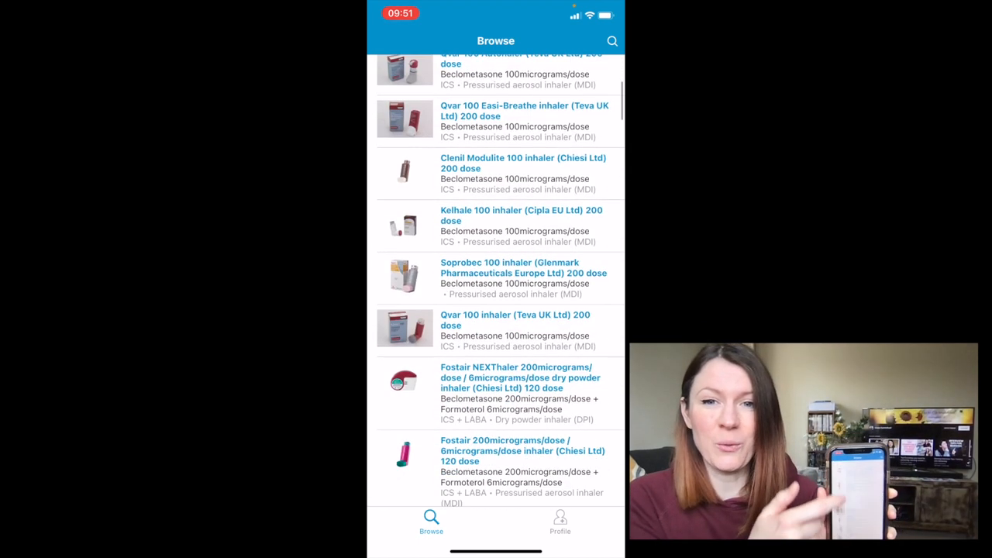
pyautogui.scroll(-3)
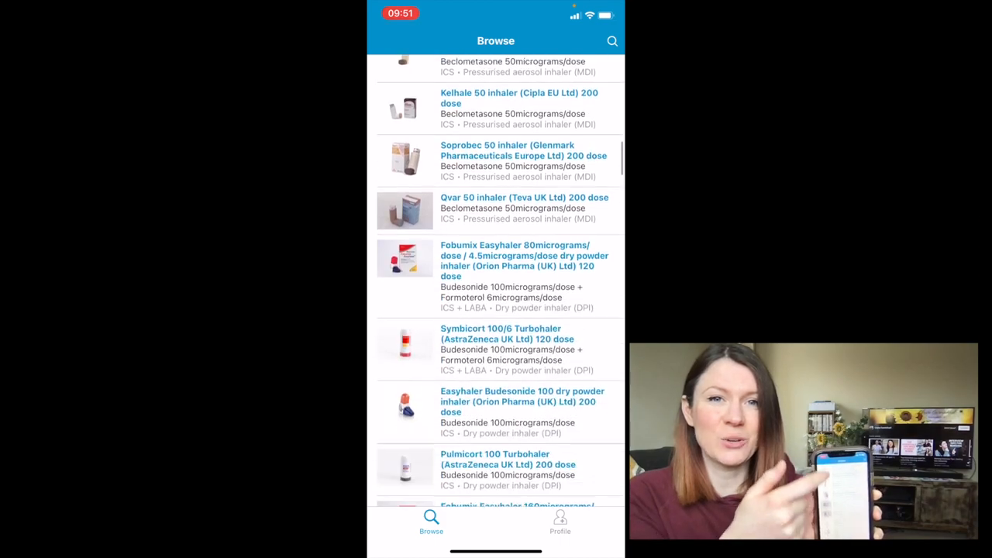
pyautogui.scroll(3)
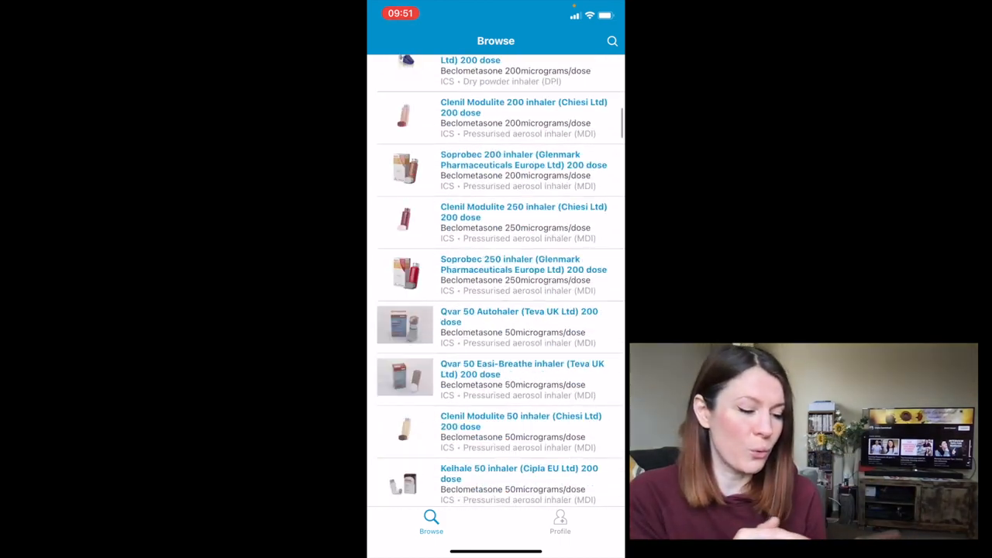
pyautogui.scroll(3)
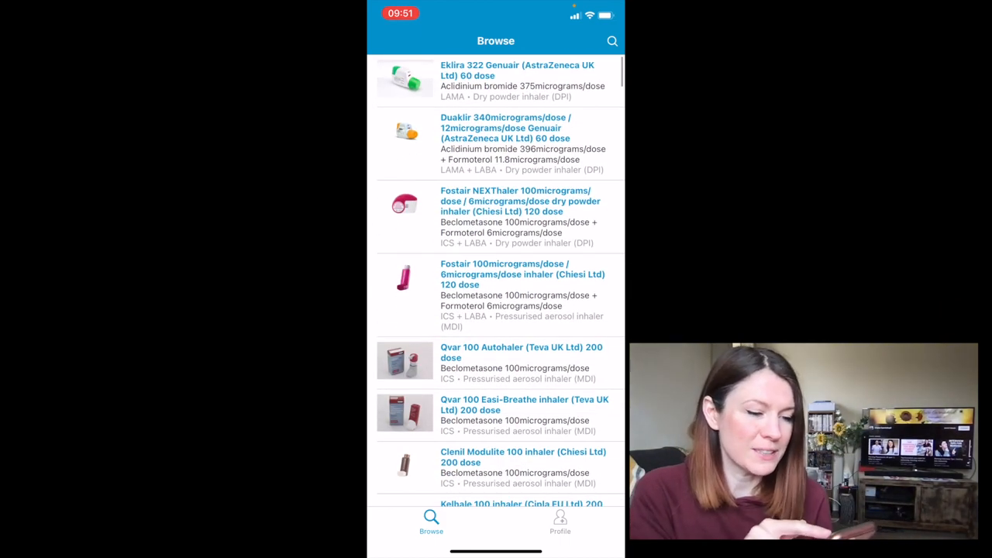
pyautogui.click(518, 81)
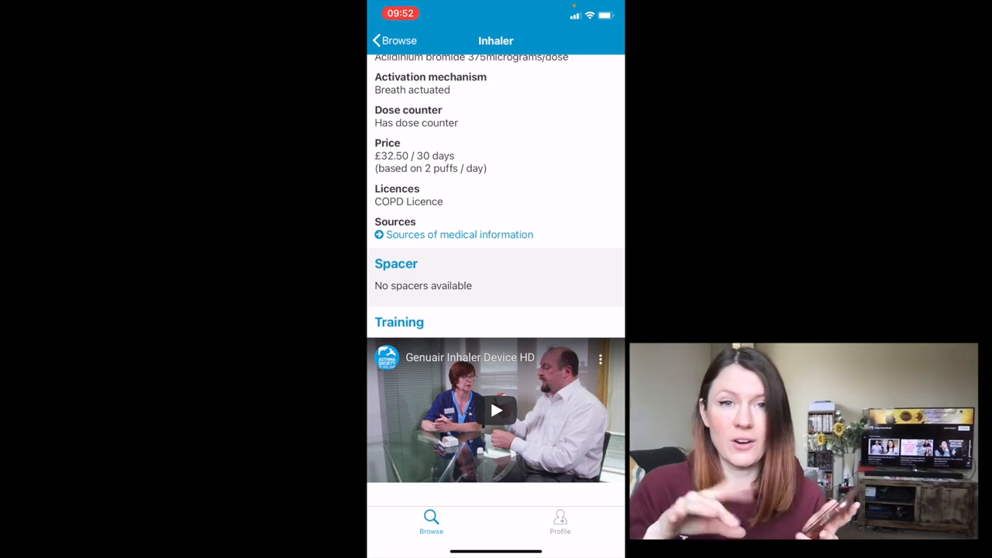
# Scroll the inhaler detail page through its type, price, licences and training video.
pyautogui.scroll(3)
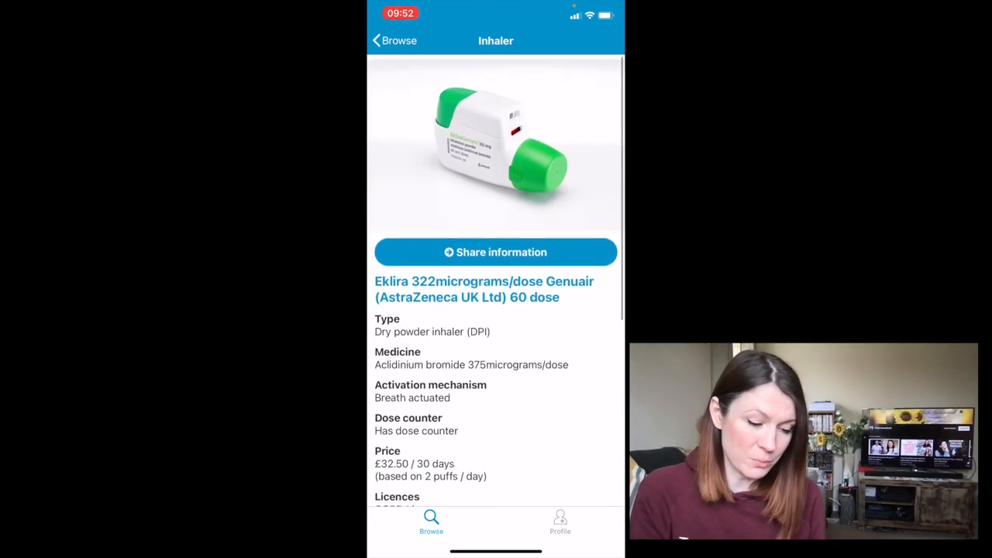
pyautogui.scroll(3)
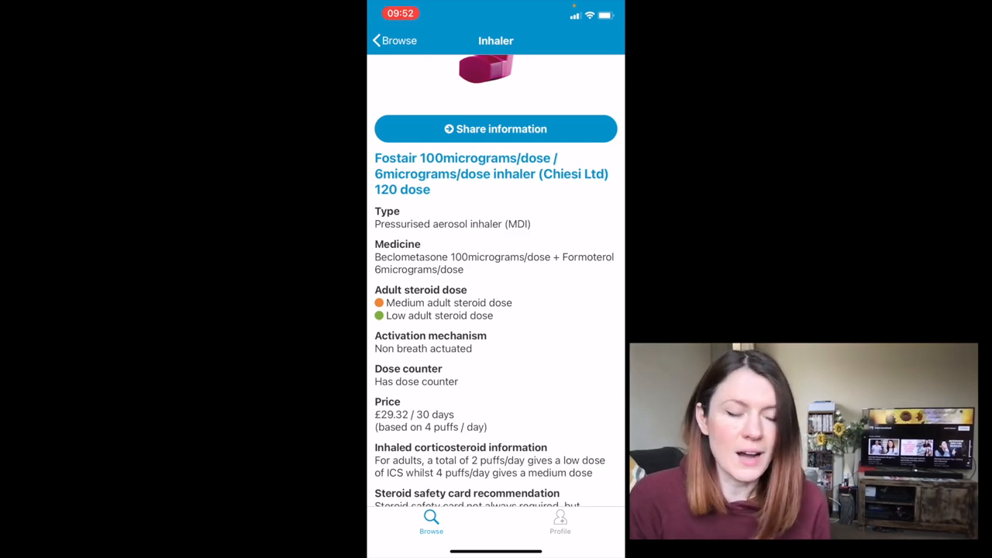
pyautogui.scroll(-3)
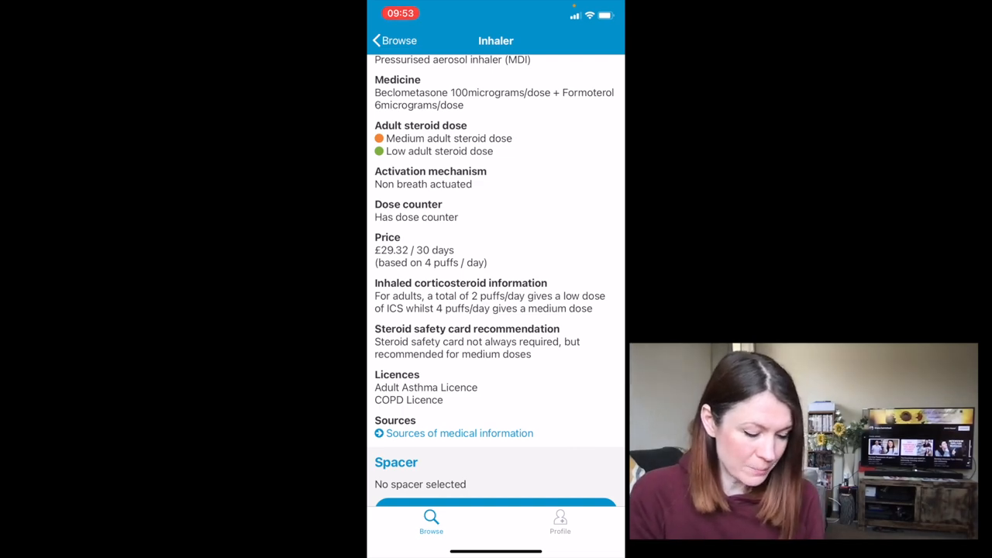
# Return to the Browse list and start a keyword search for 'salbutamol'.
pyautogui.click(394, 40)
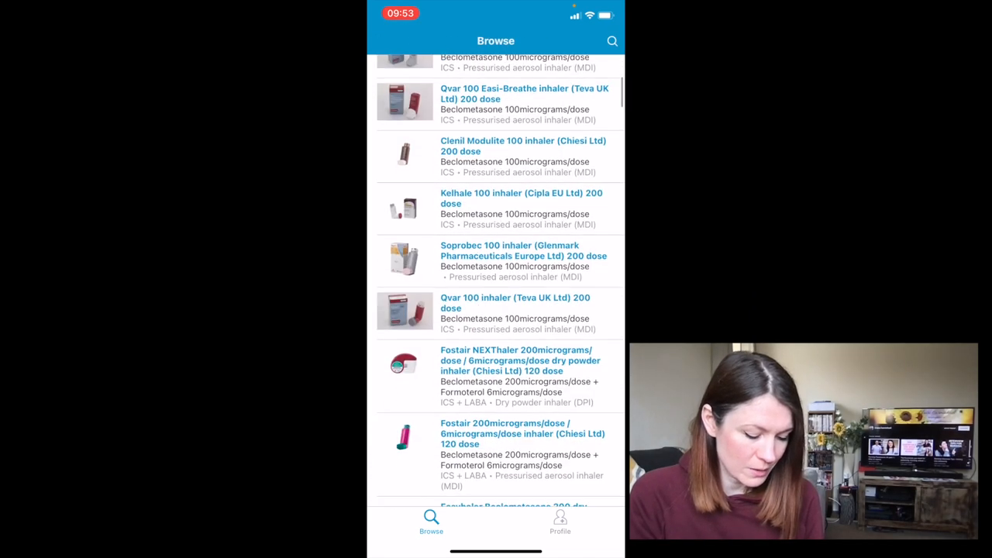
pyautogui.scroll(-3)
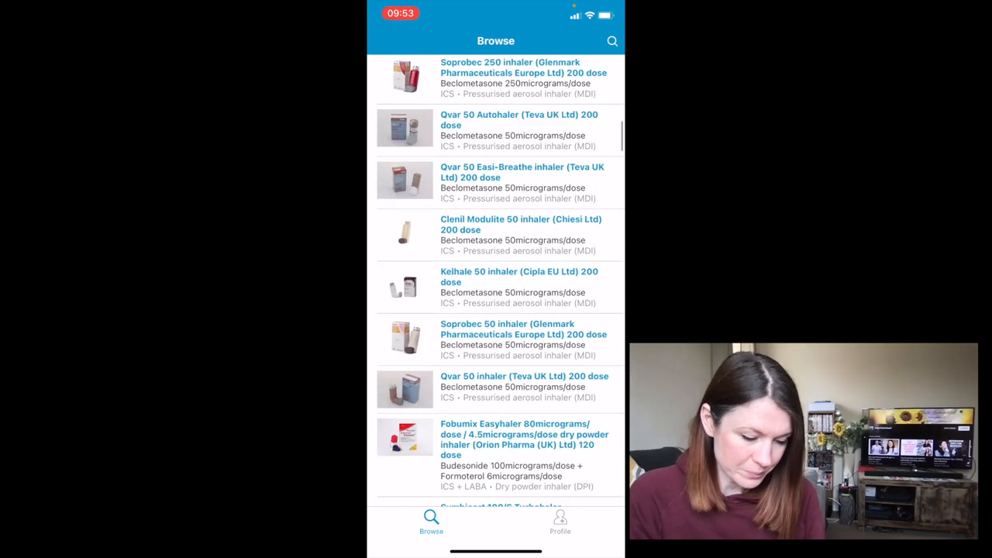
pyautogui.click(612, 41)
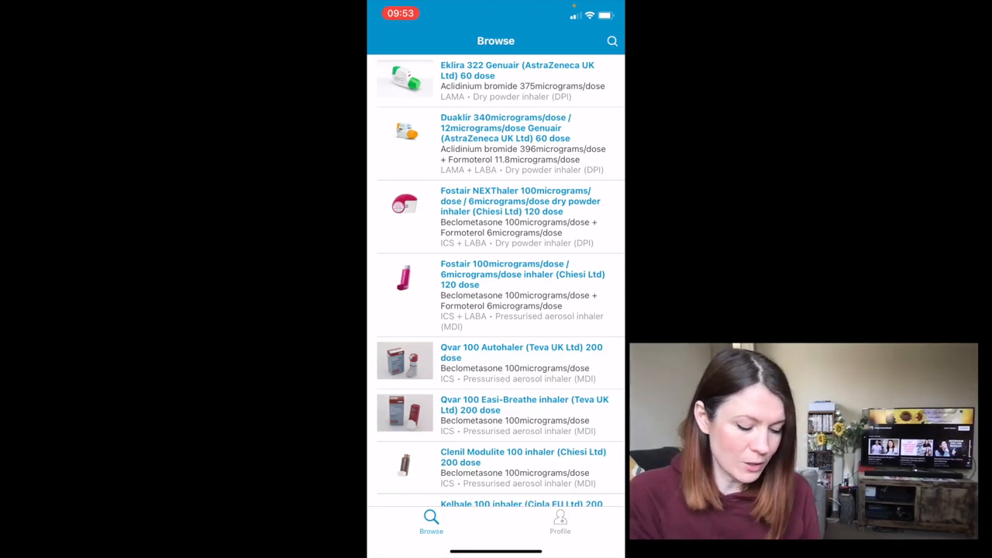
pyautogui.click(610, 40)
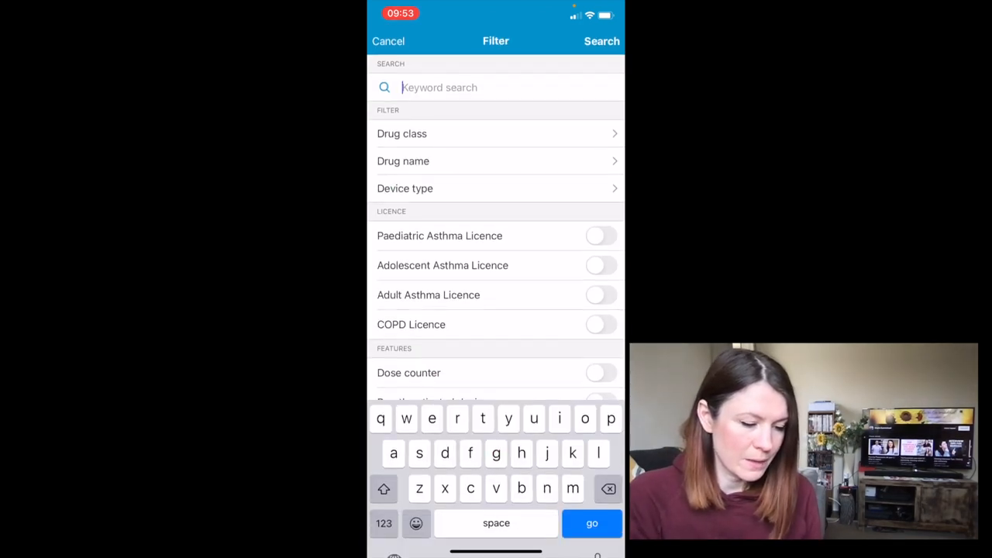
pyautogui.write('salbutamo')
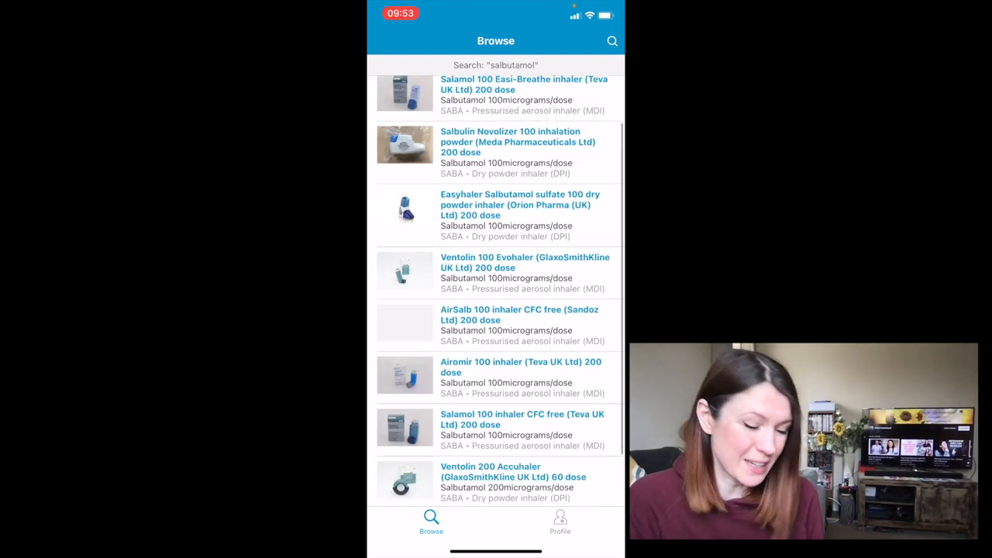
# Reopen the salbutamol filter and run the search to list matching SABA inhalers.
pyautogui.scroll(3)
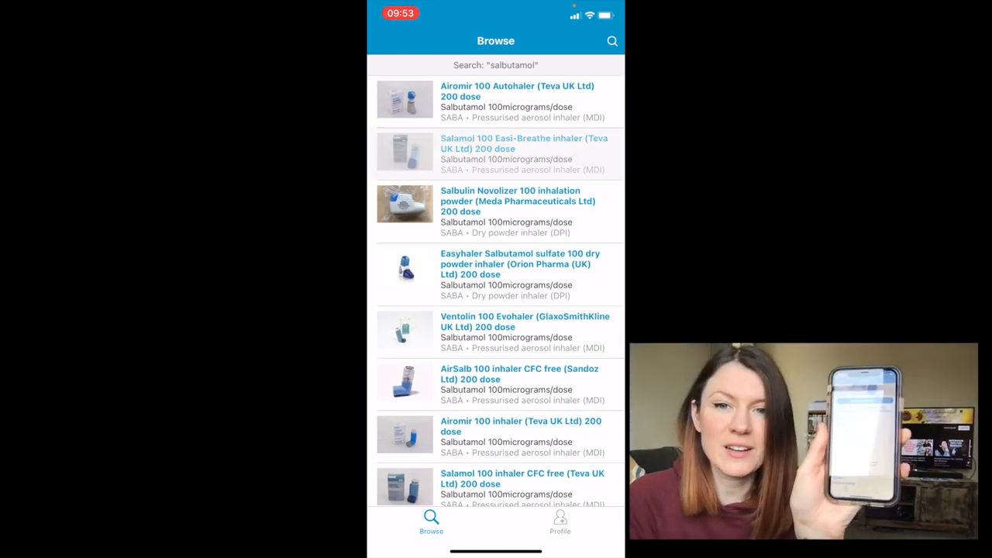
pyautogui.click(496, 153)
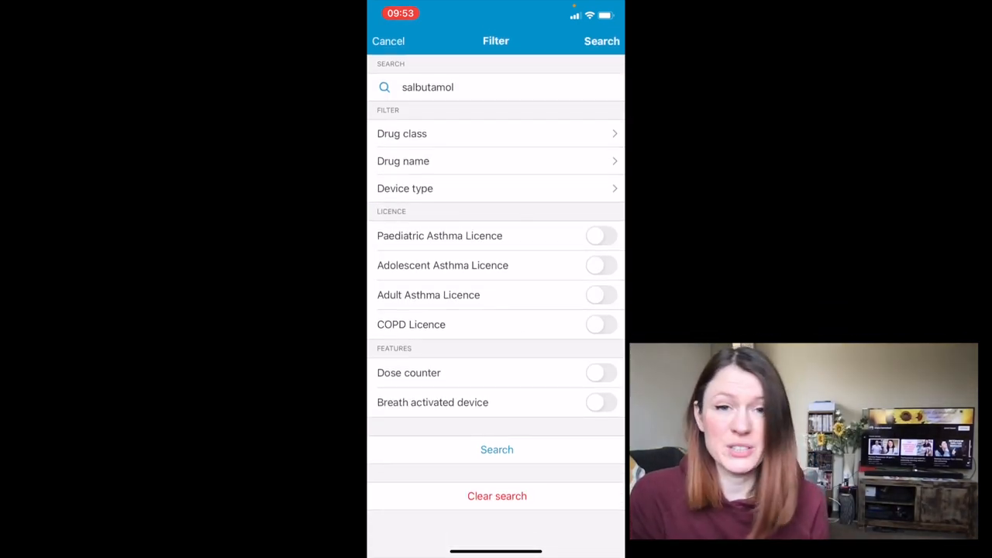
pyautogui.click(496, 449)
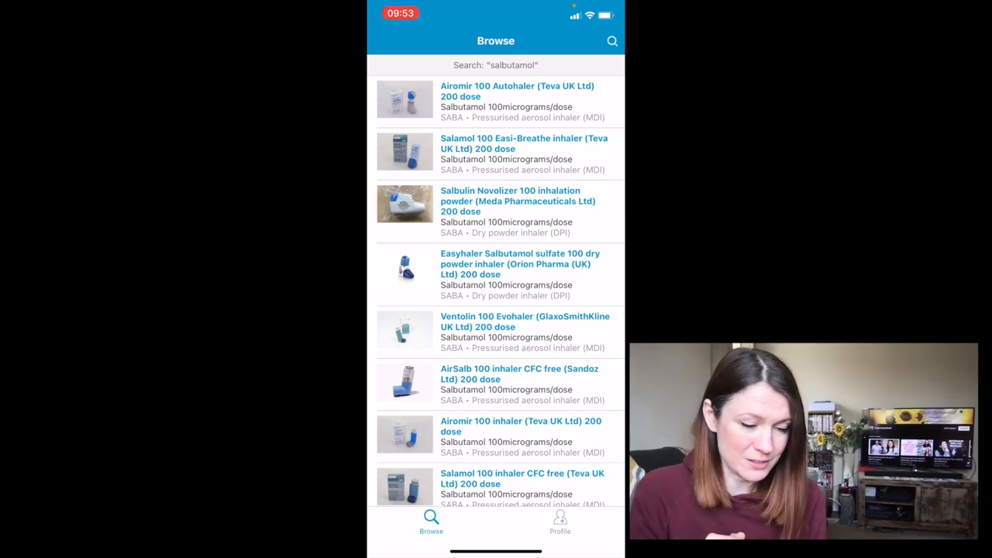
# Clear the search so the full inhaler Browse list is shown again.
pyautogui.click(610, 40)
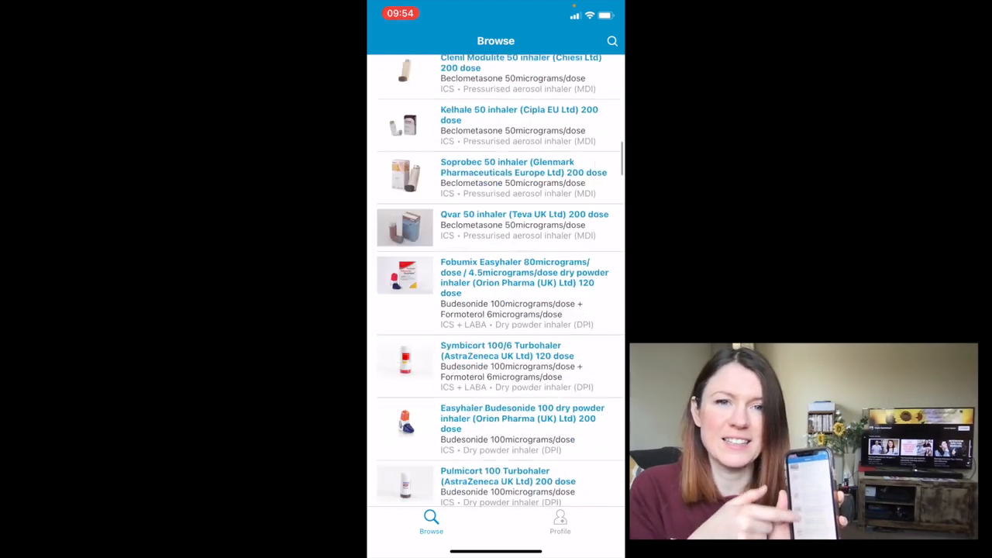
pyautogui.scroll(-3)
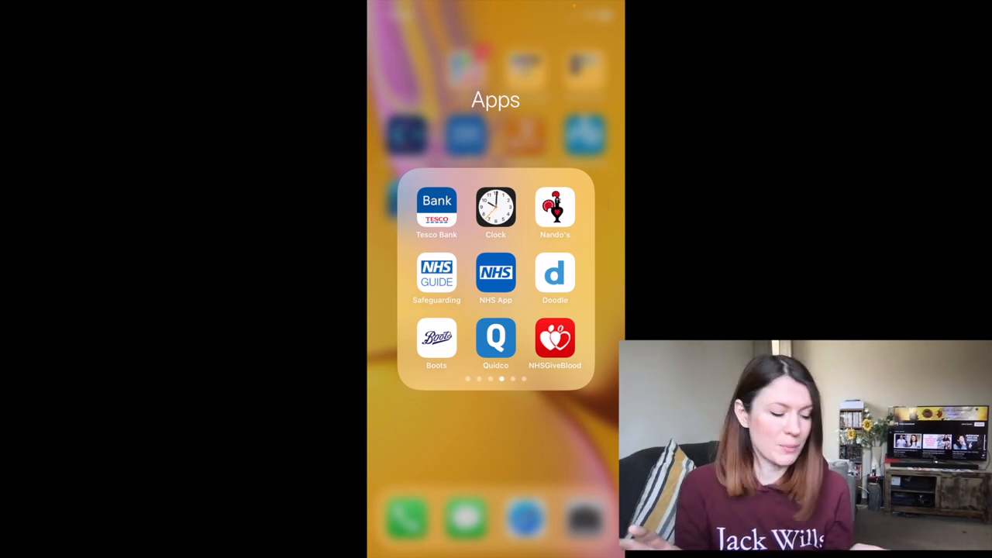
# Navigate Safeguarding Contacts to South East > Hampshire and follow 'Concerned about an adult?'.
pyautogui.click(437, 273)
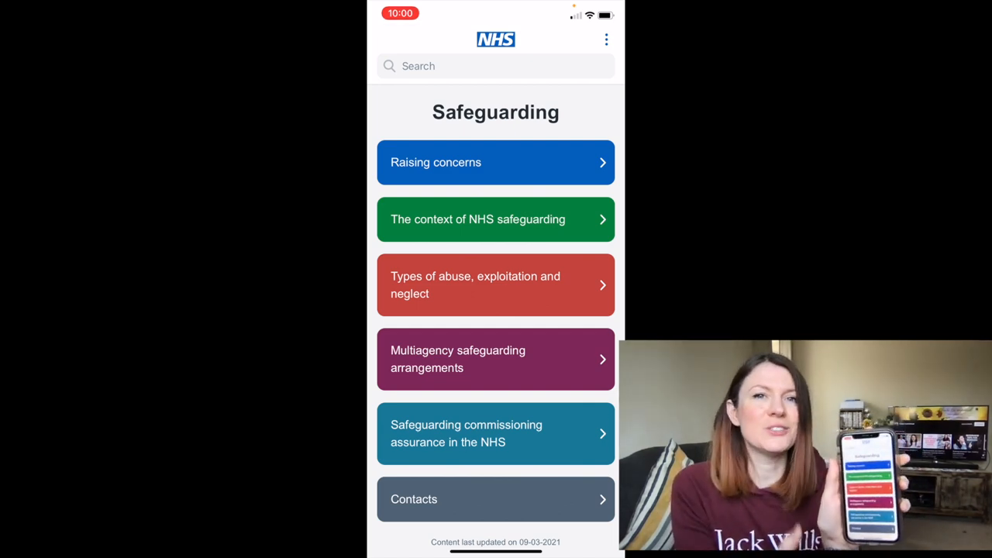
pyautogui.scroll(3)
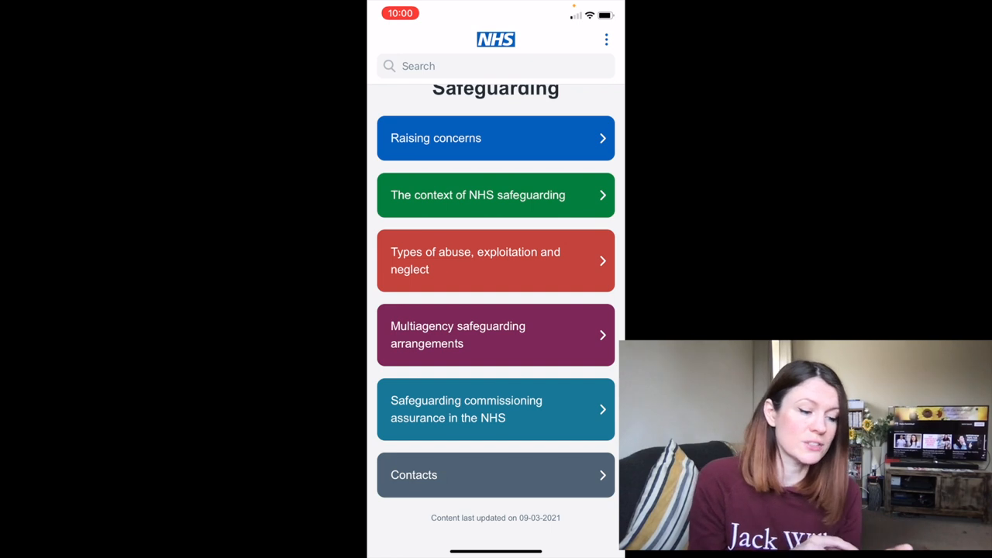
pyautogui.click(496, 474)
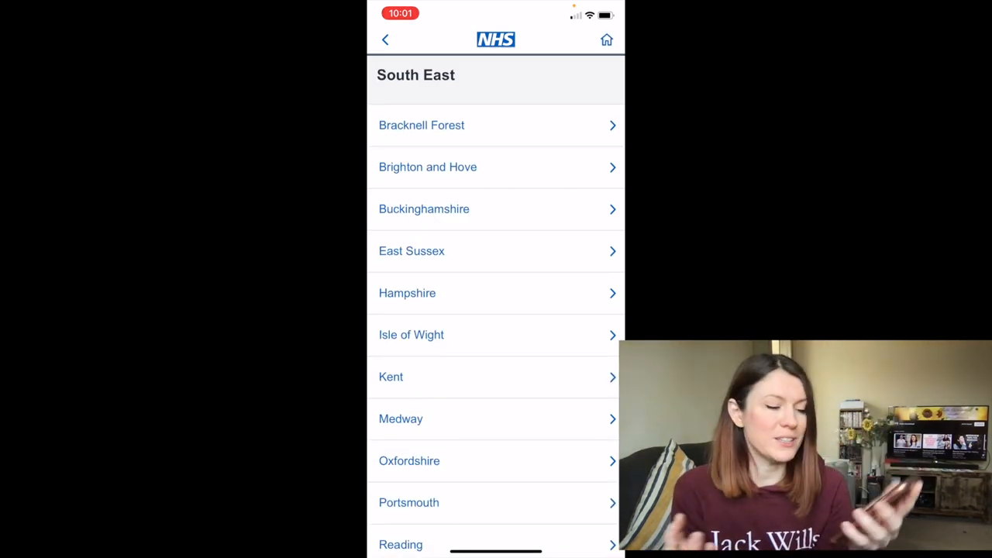
pyautogui.click(496, 293)
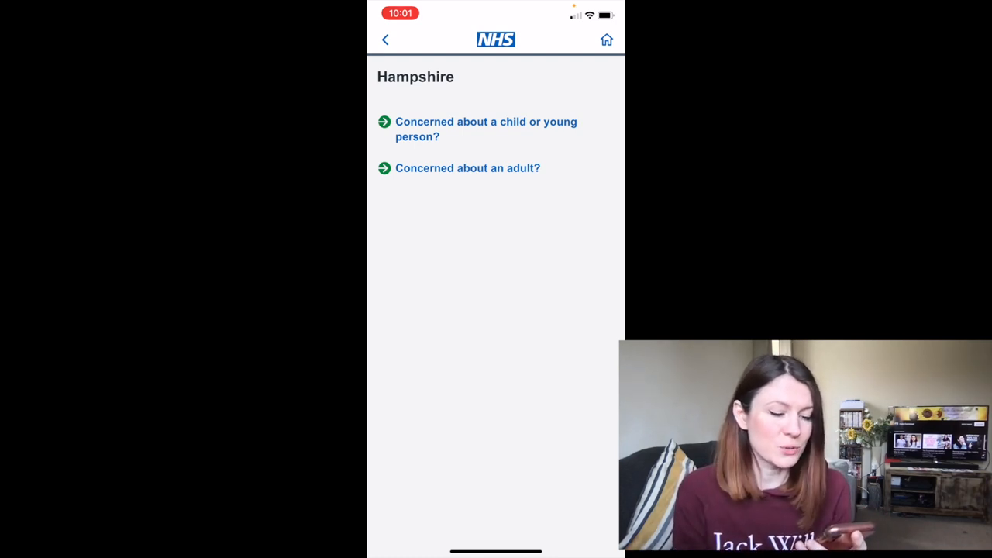
pyautogui.click(496, 44)
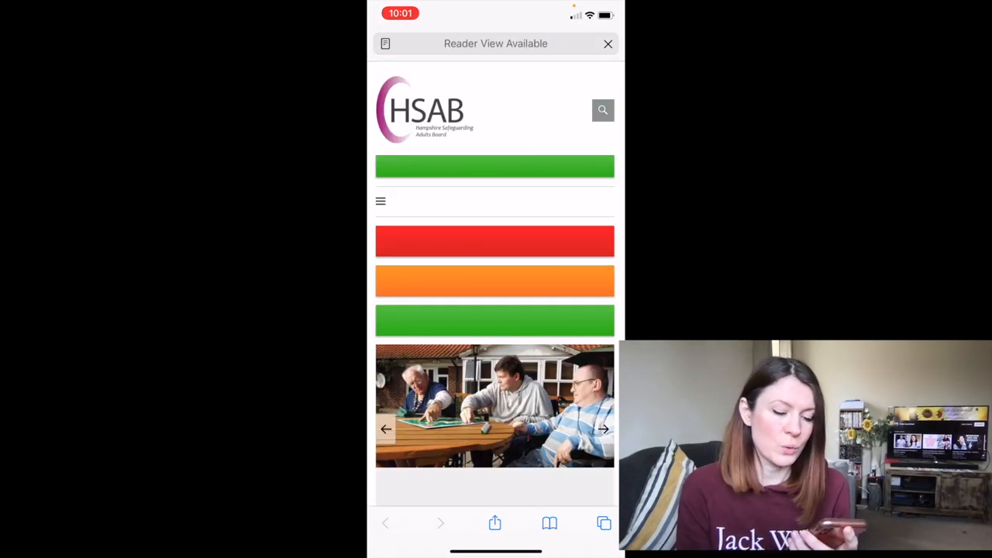
# Look over the HSAB adult safeguarding board page in Safari.
pyautogui.click(607, 43)
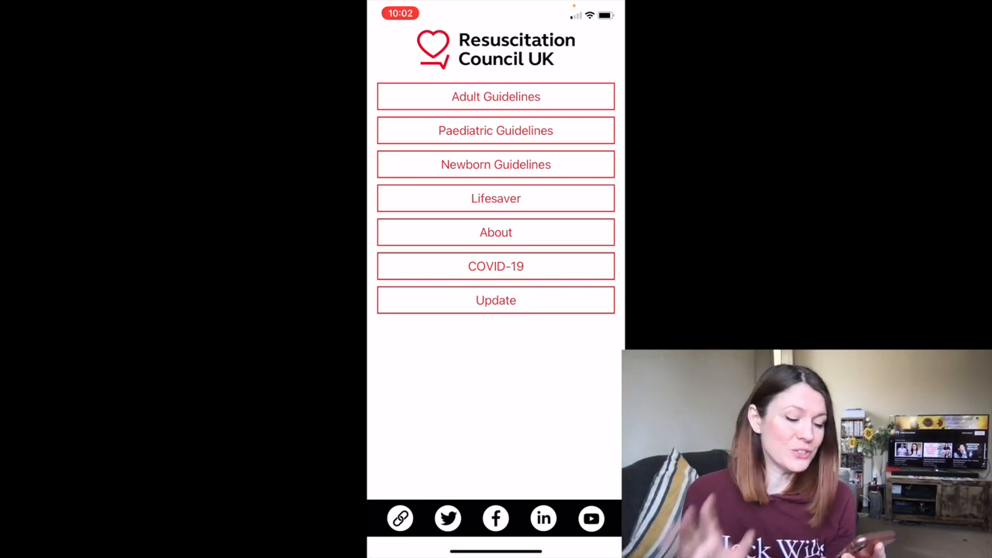
# Choose Adult Guidelines and then the Anaphylaxis algorithm flowchart.
pyautogui.click(496, 96)
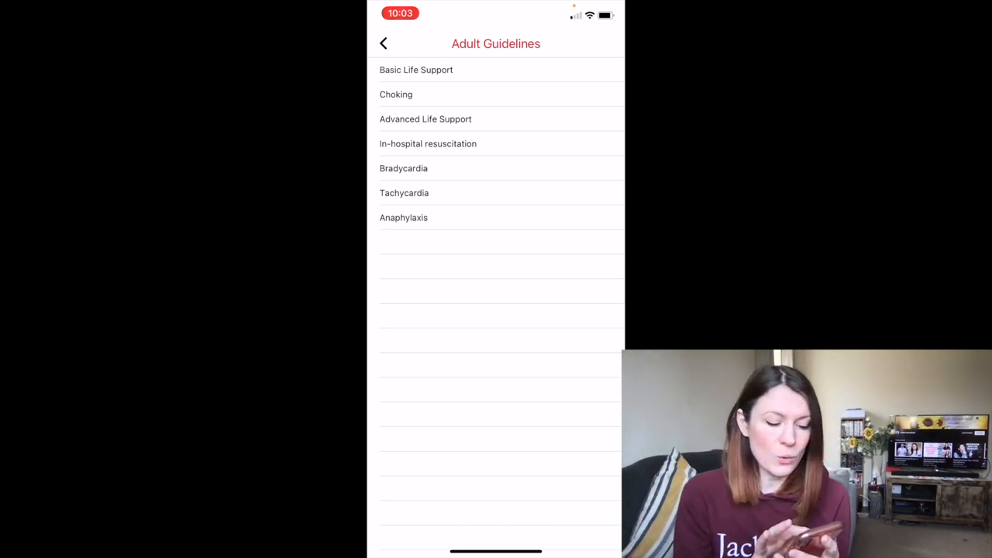
pyautogui.click(403, 217)
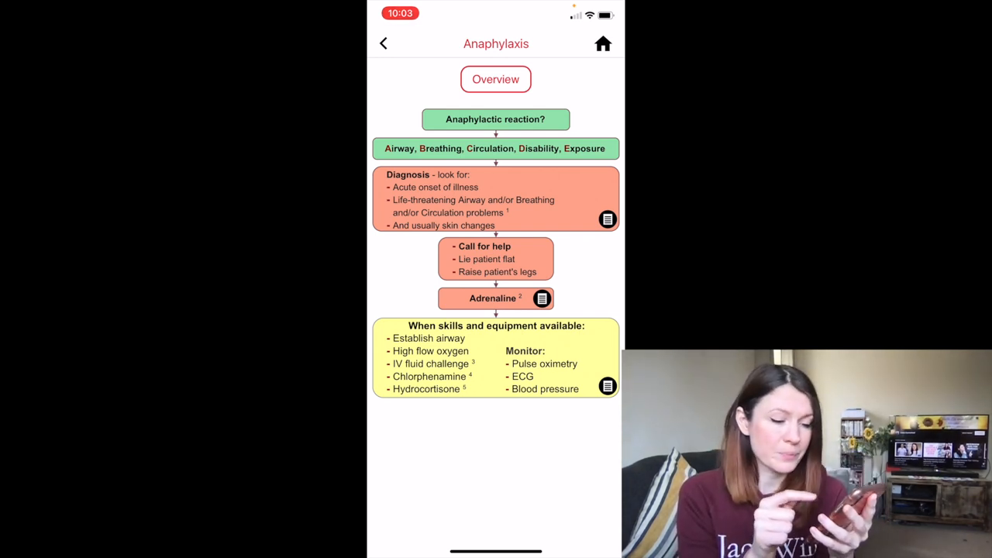
pyautogui.click(607, 219)
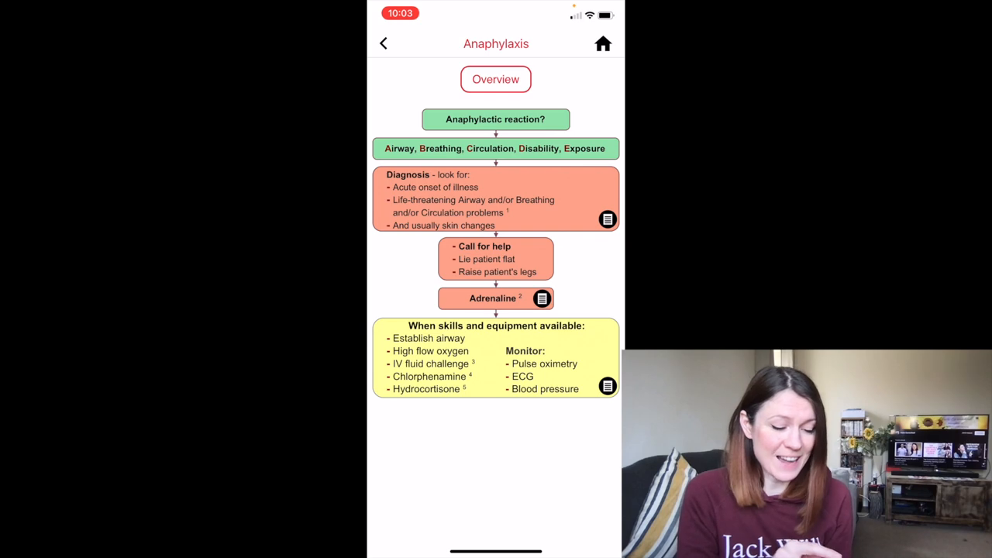
pyautogui.click(383, 43)
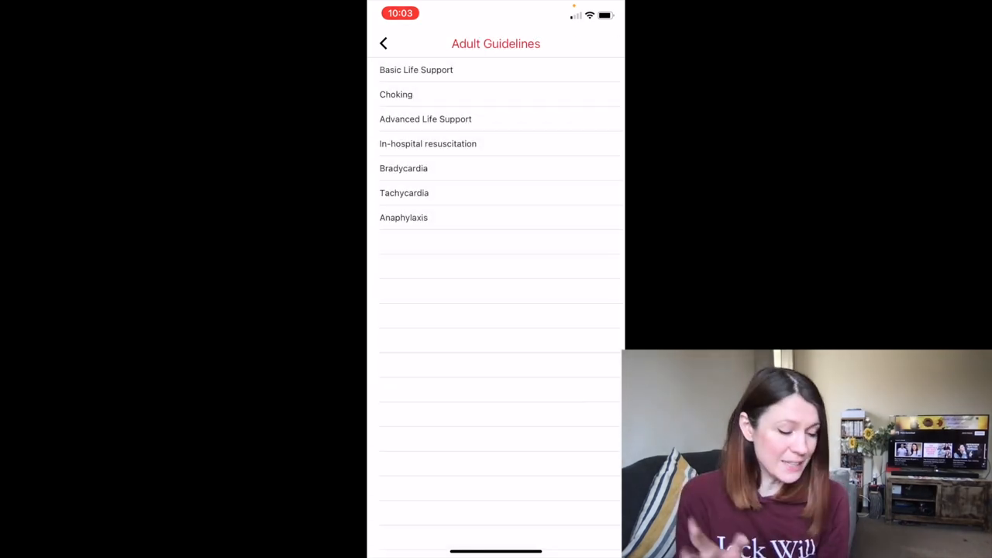
pyautogui.click(383, 43)
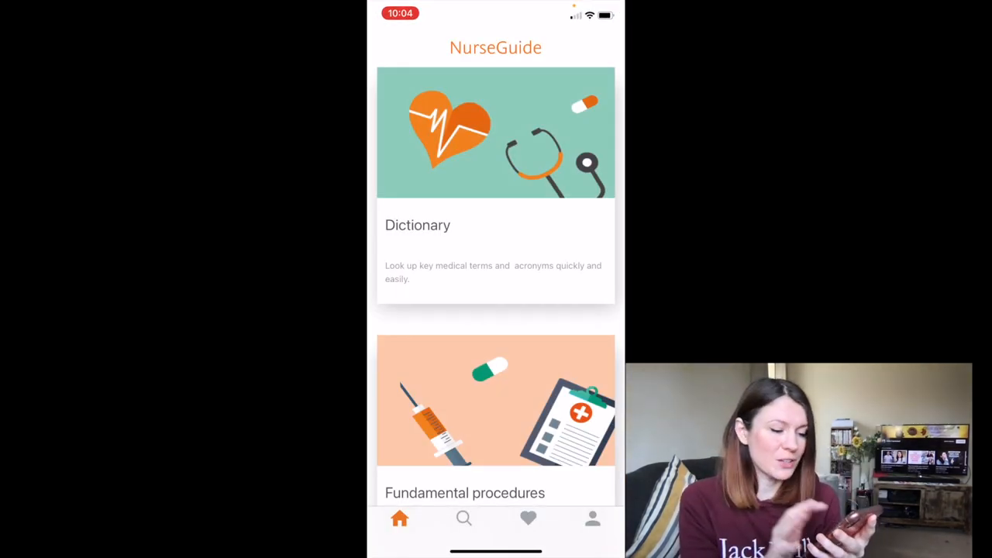
# Enter Fundamental procedures, expand General principles and read the Admission to hospital notes.
pyautogui.click(496, 186)
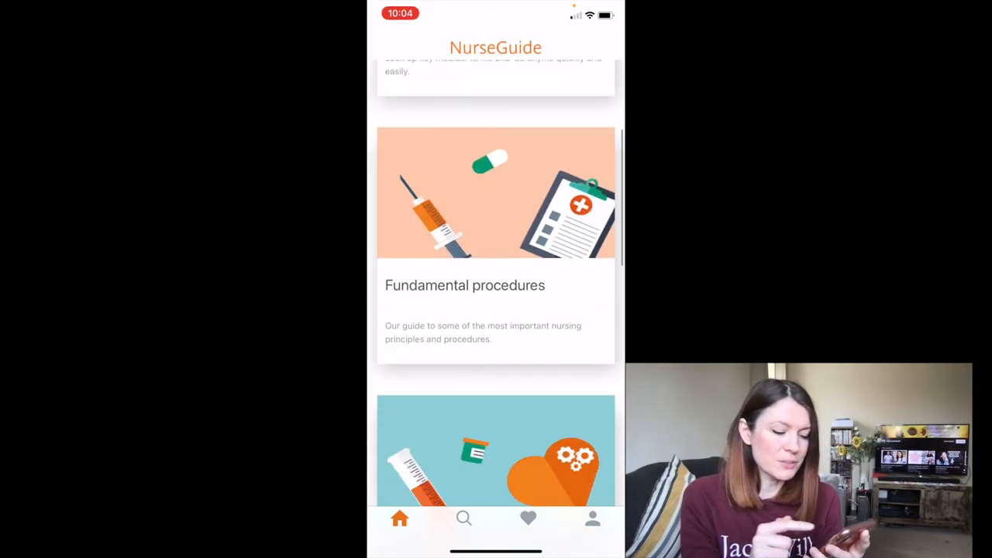
pyautogui.click(496, 247)
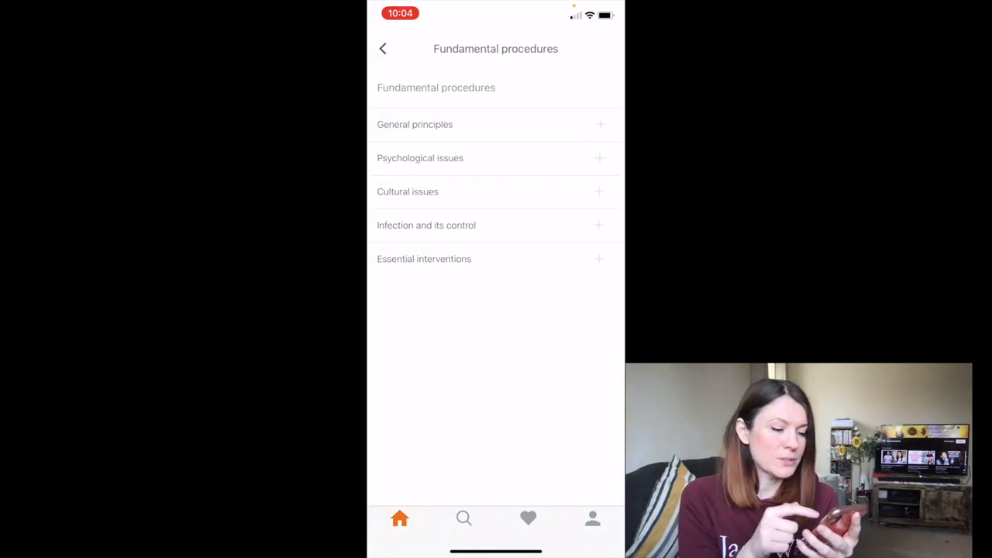
pyautogui.click(416, 124)
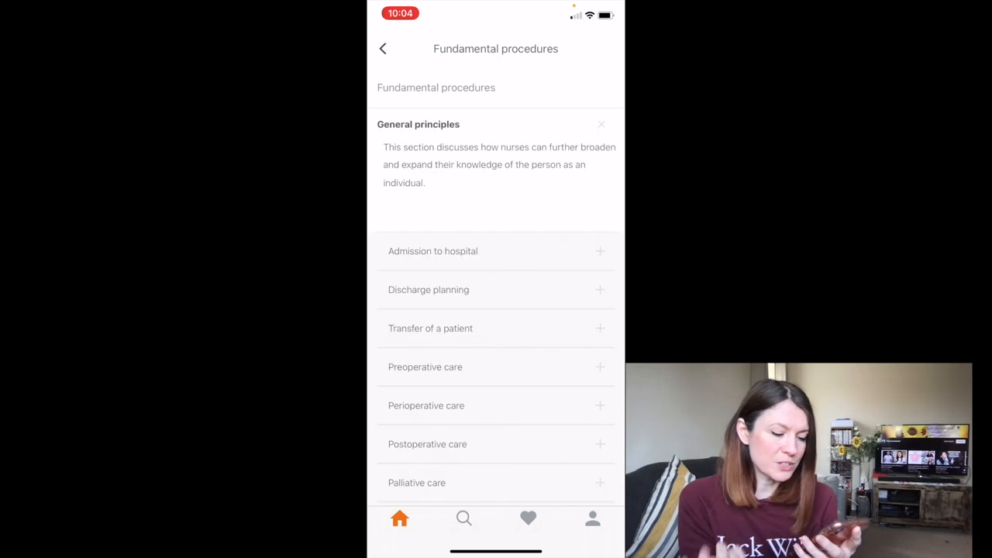
pyautogui.scroll(-3)
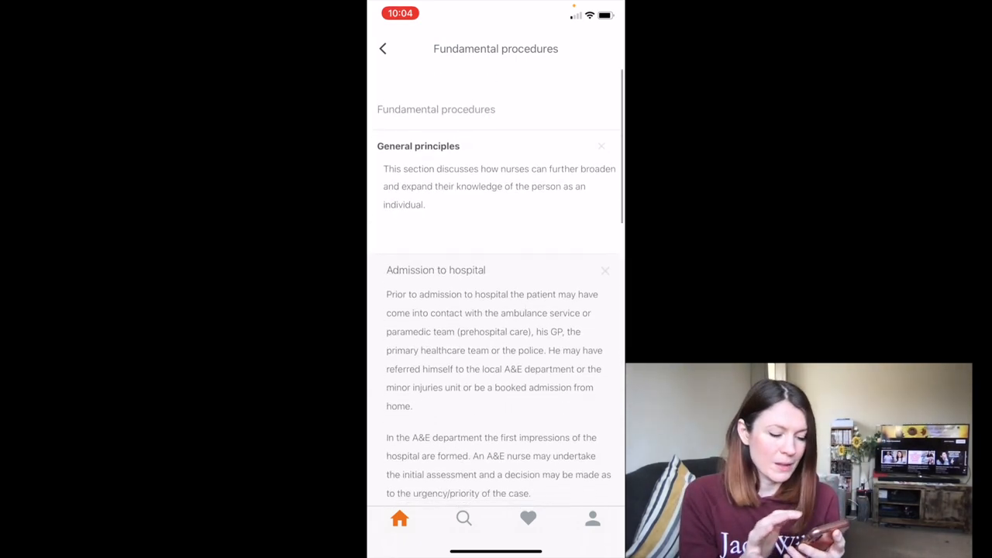
pyautogui.click(381, 48)
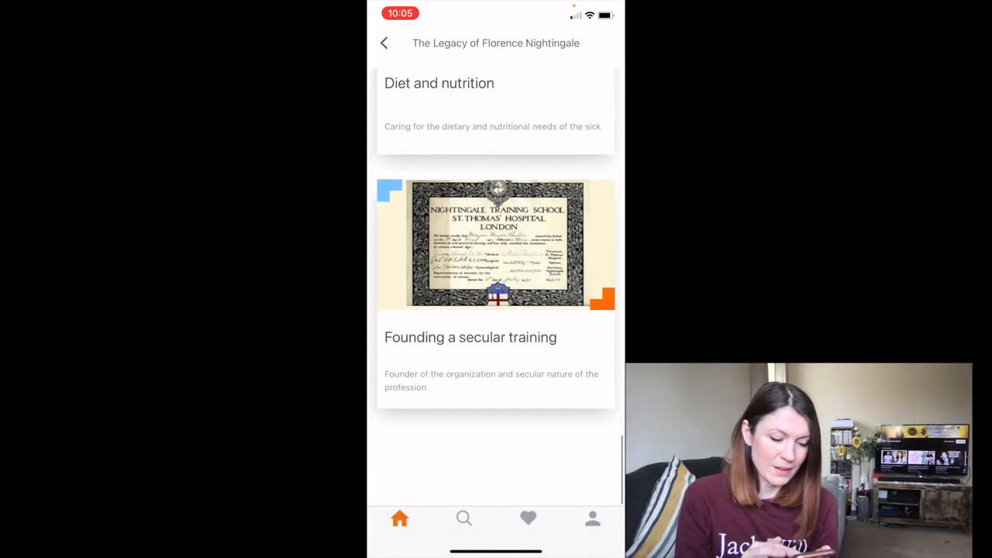
# From the NurseGuide home feed, read the 'Discover the world of nursing with Elsevier' article.
pyautogui.click(385, 43)
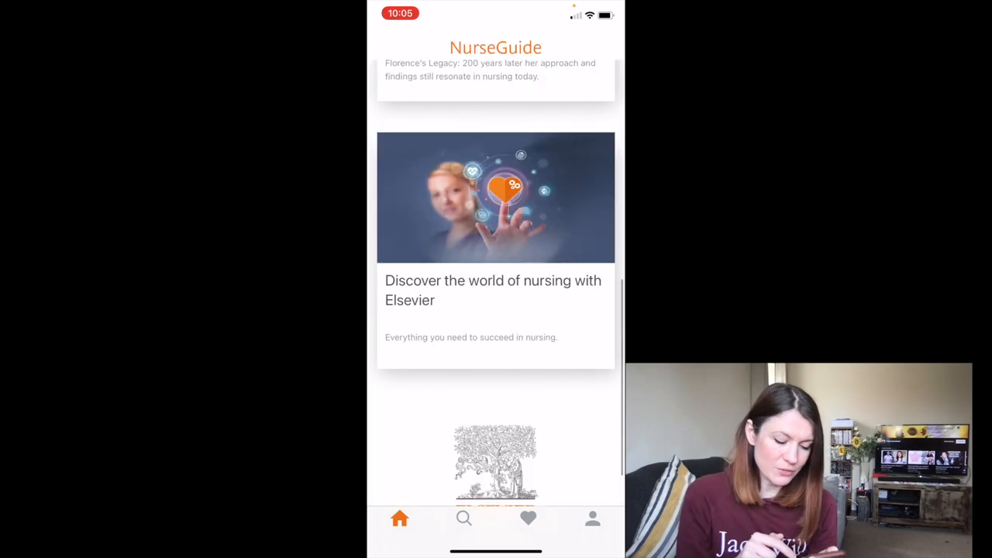
pyautogui.click(496, 248)
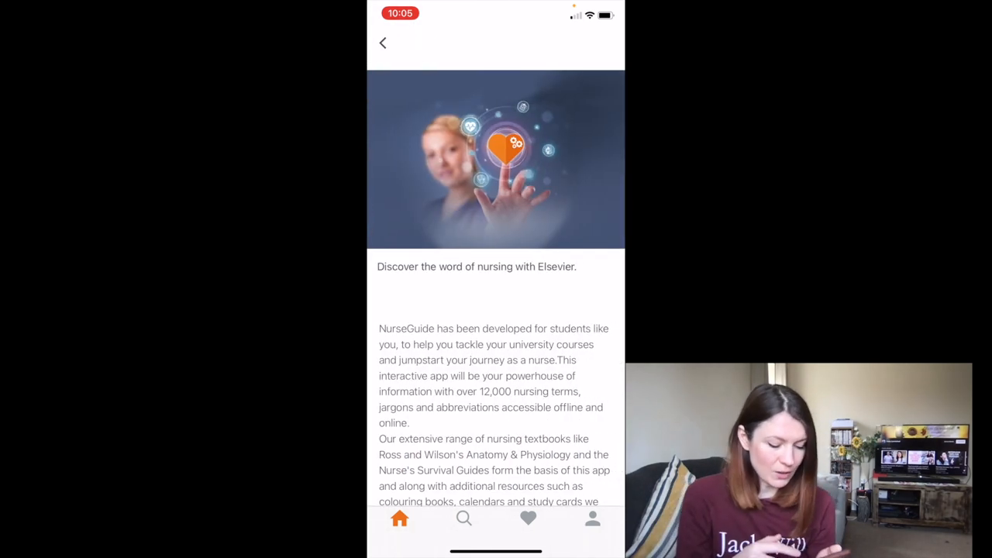
pyautogui.scroll(-3)
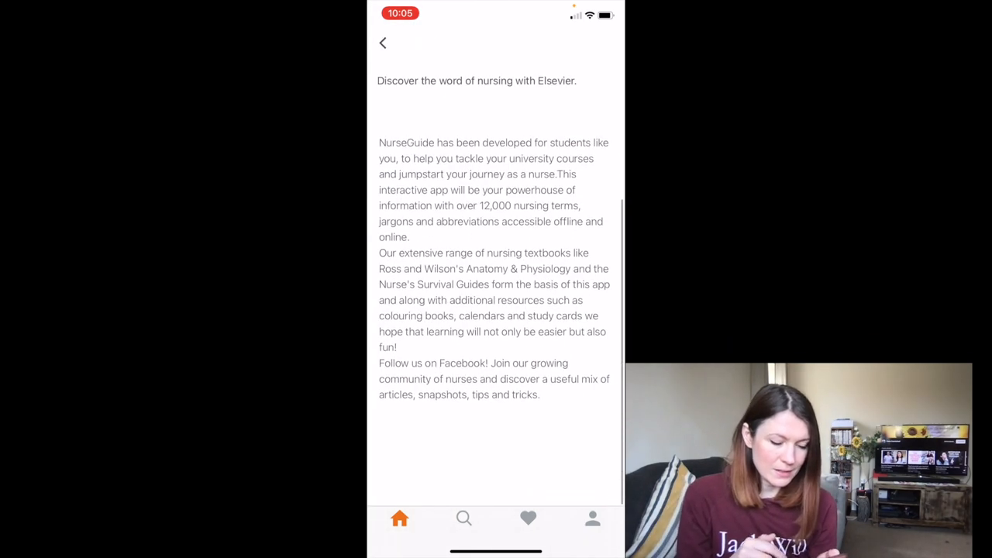
pyautogui.click(381, 44)
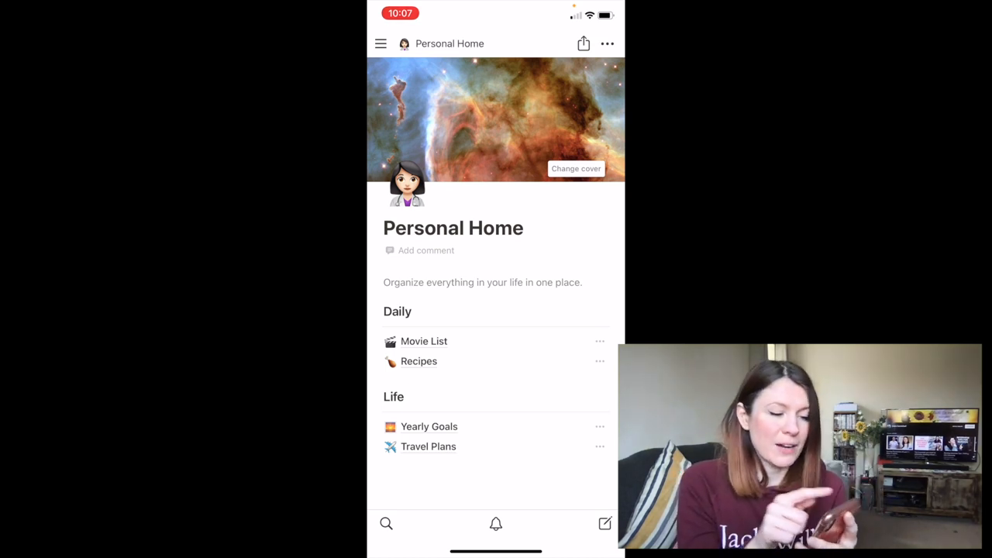
# Show Notion's sidebar of workspace pages and return to Personal Home with its Daily and Life lists.
pyautogui.click(382, 43)
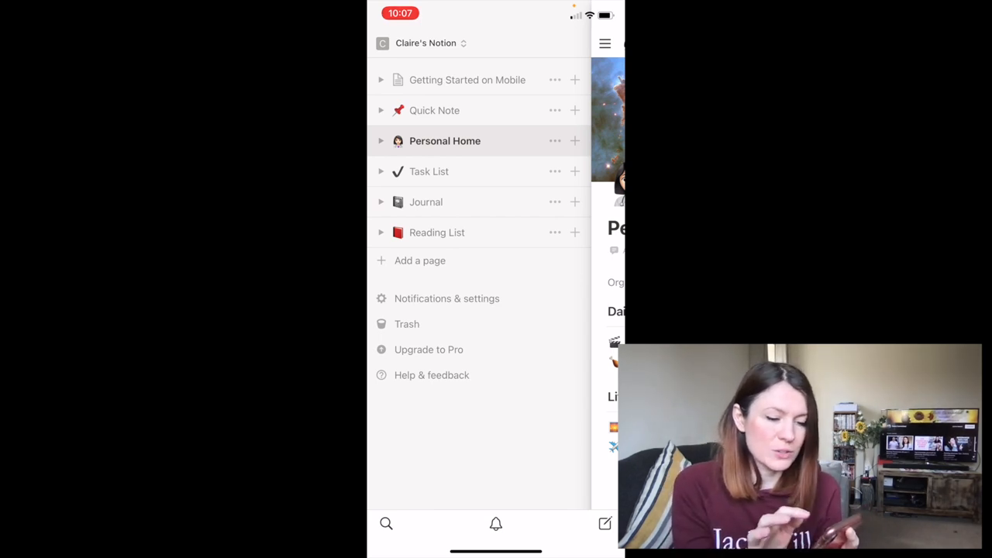
pyautogui.click(445, 139)
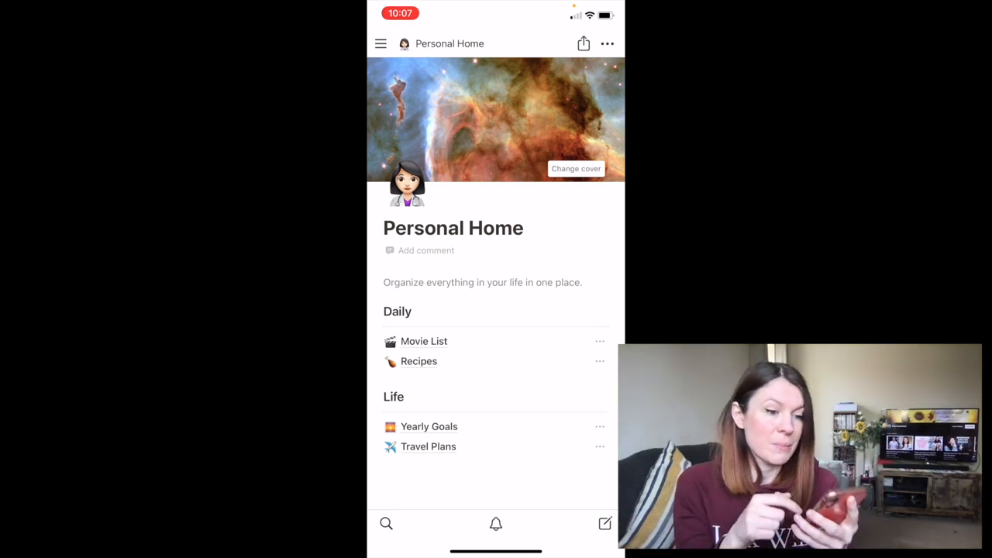
pyautogui.scroll(3)
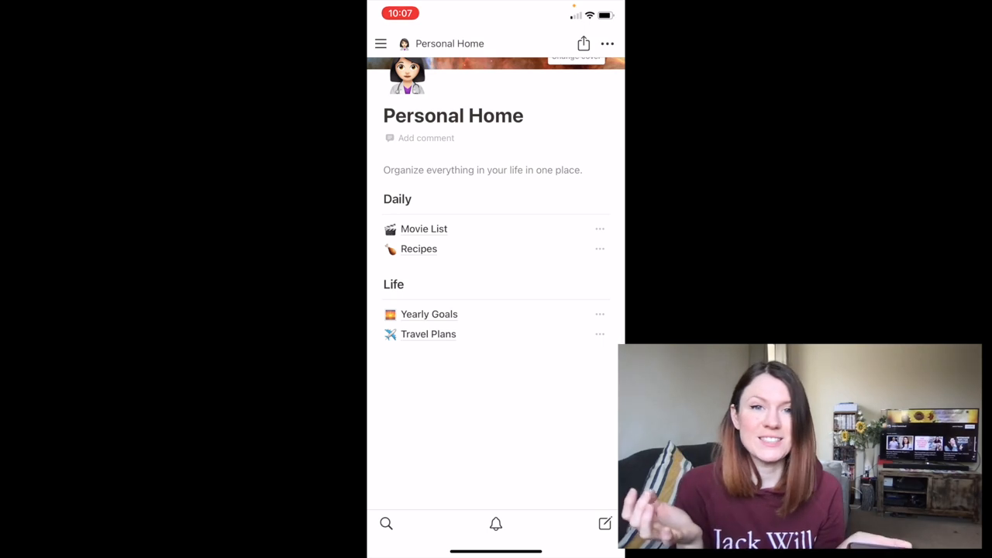
pyautogui.scroll(-3)
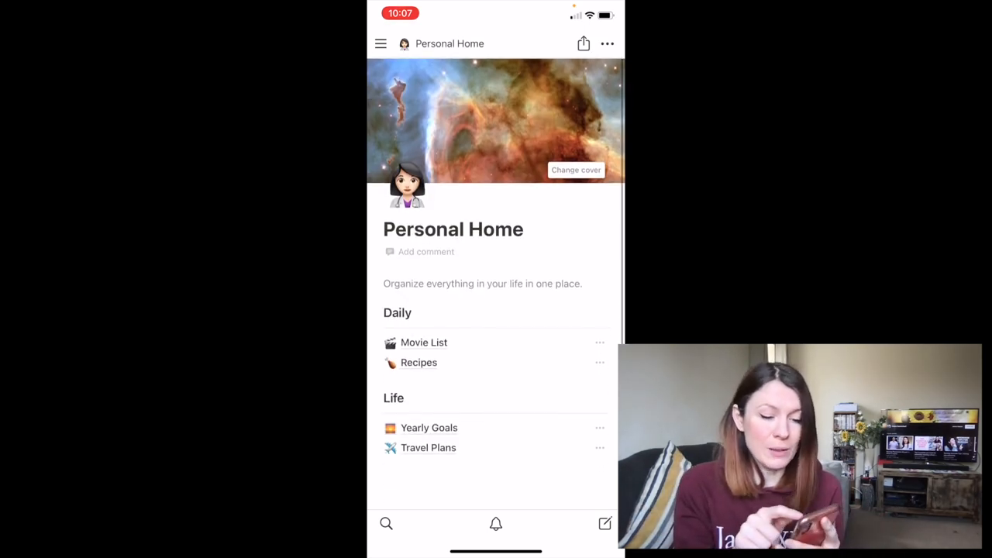
pyautogui.click(608, 44)
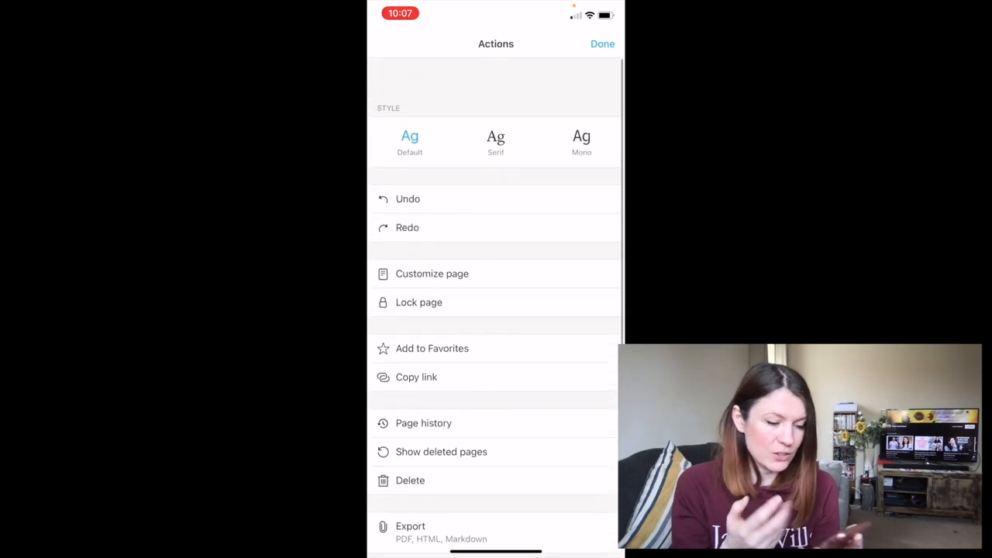
pyautogui.click(602, 43)
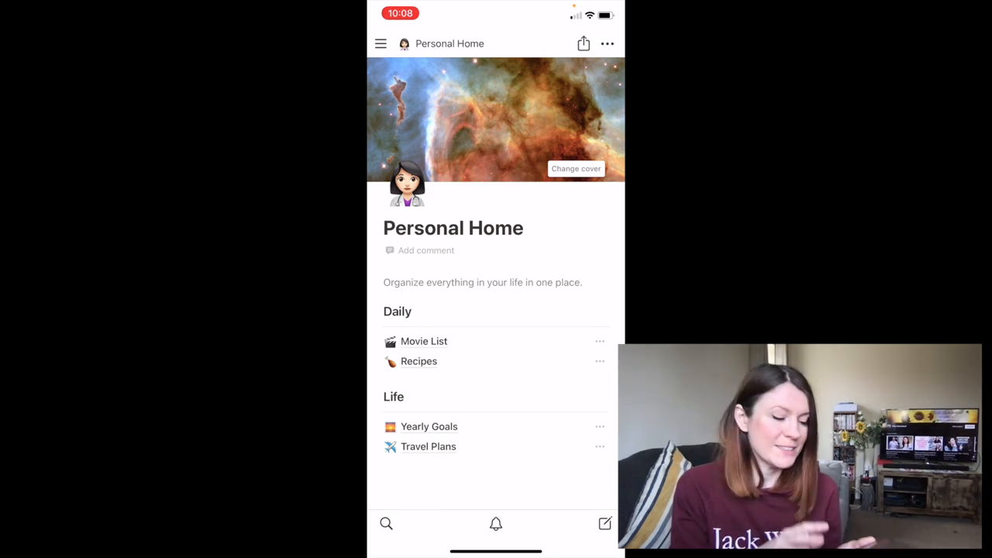
pyautogui.click(381, 43)
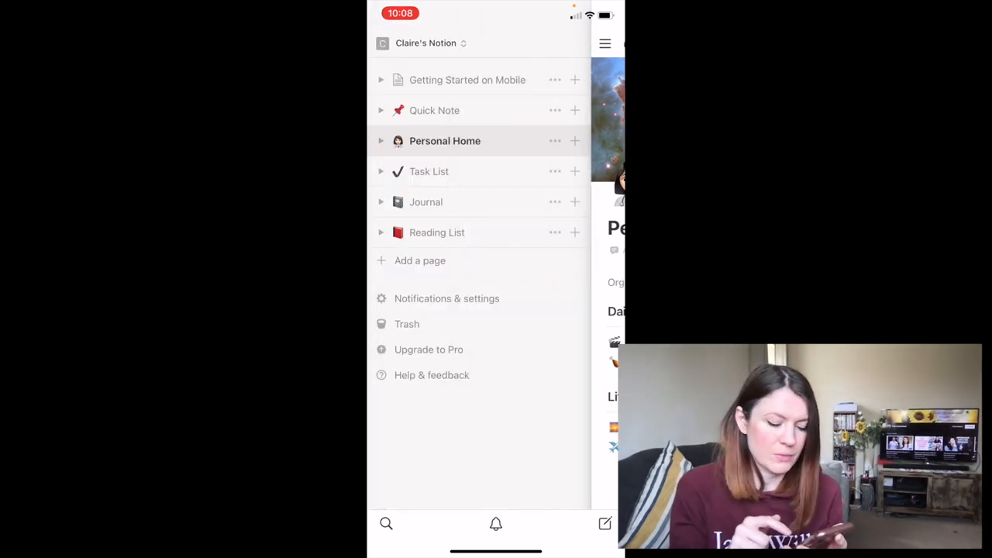
pyautogui.click(445, 140)
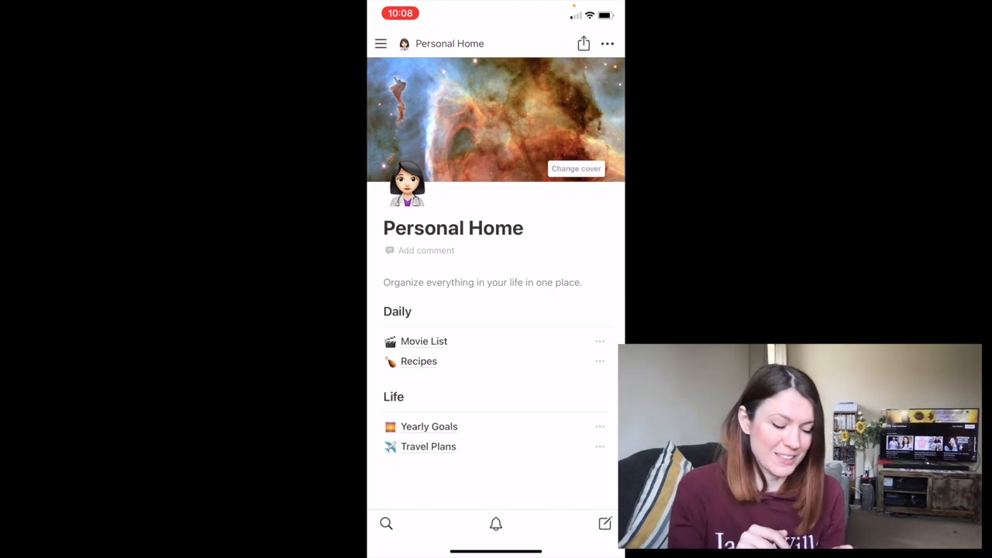
pyautogui.scroll(3)
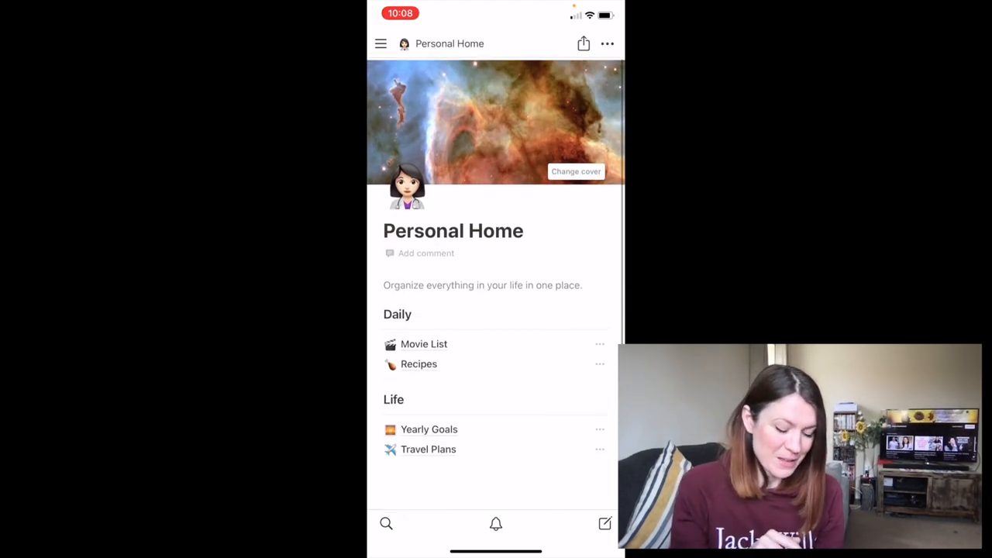